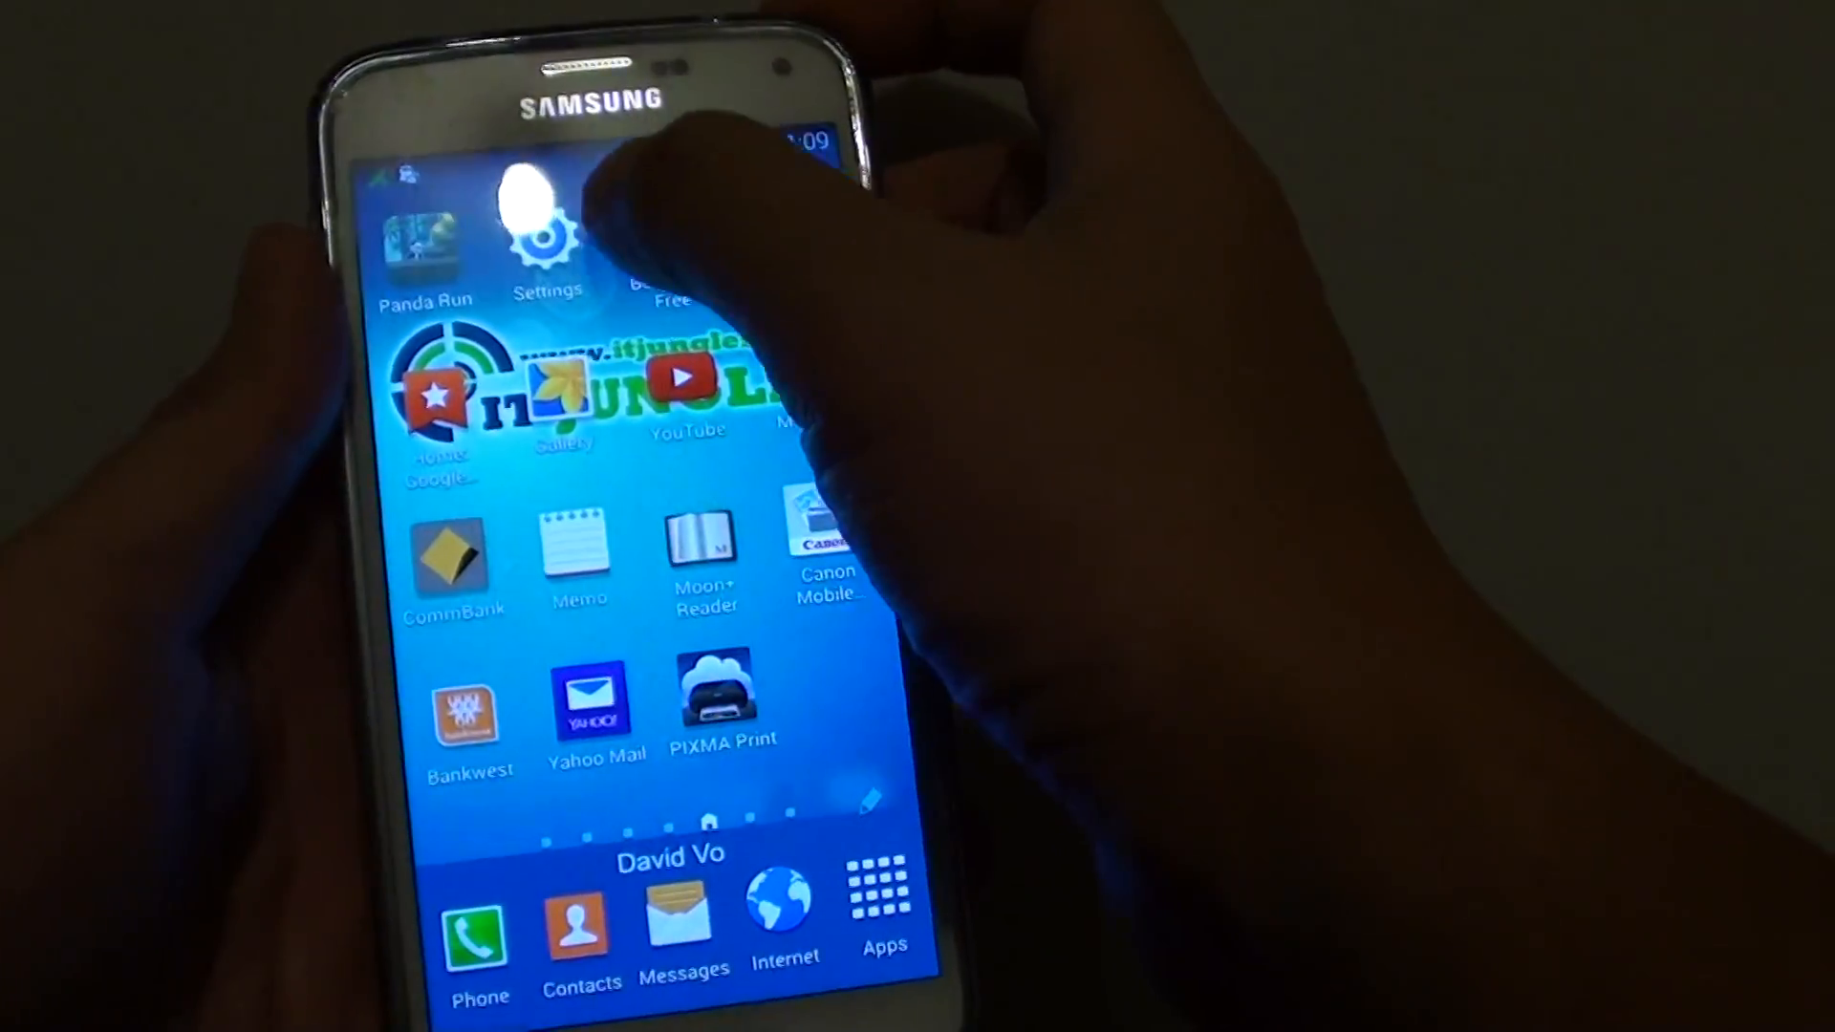
Step: Open the Settings app and scroll down to the system section with Security
left_click(545, 233)
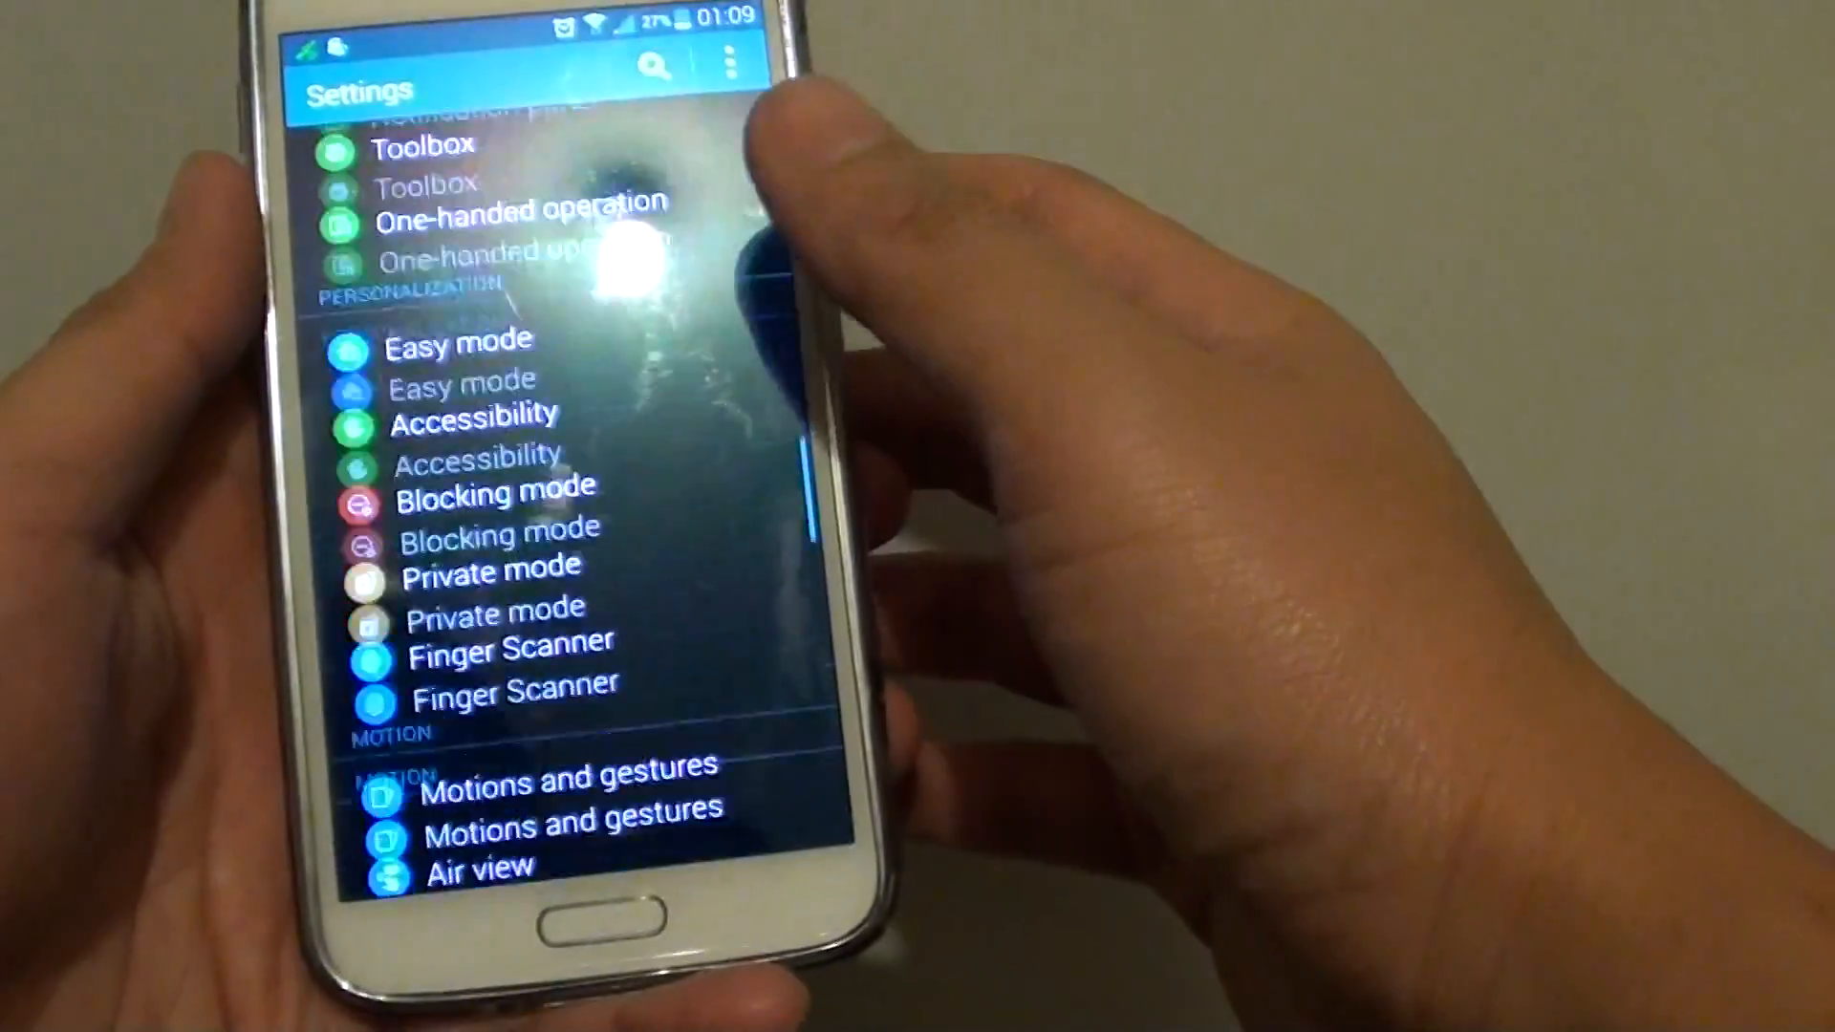
scroll("down", 3)
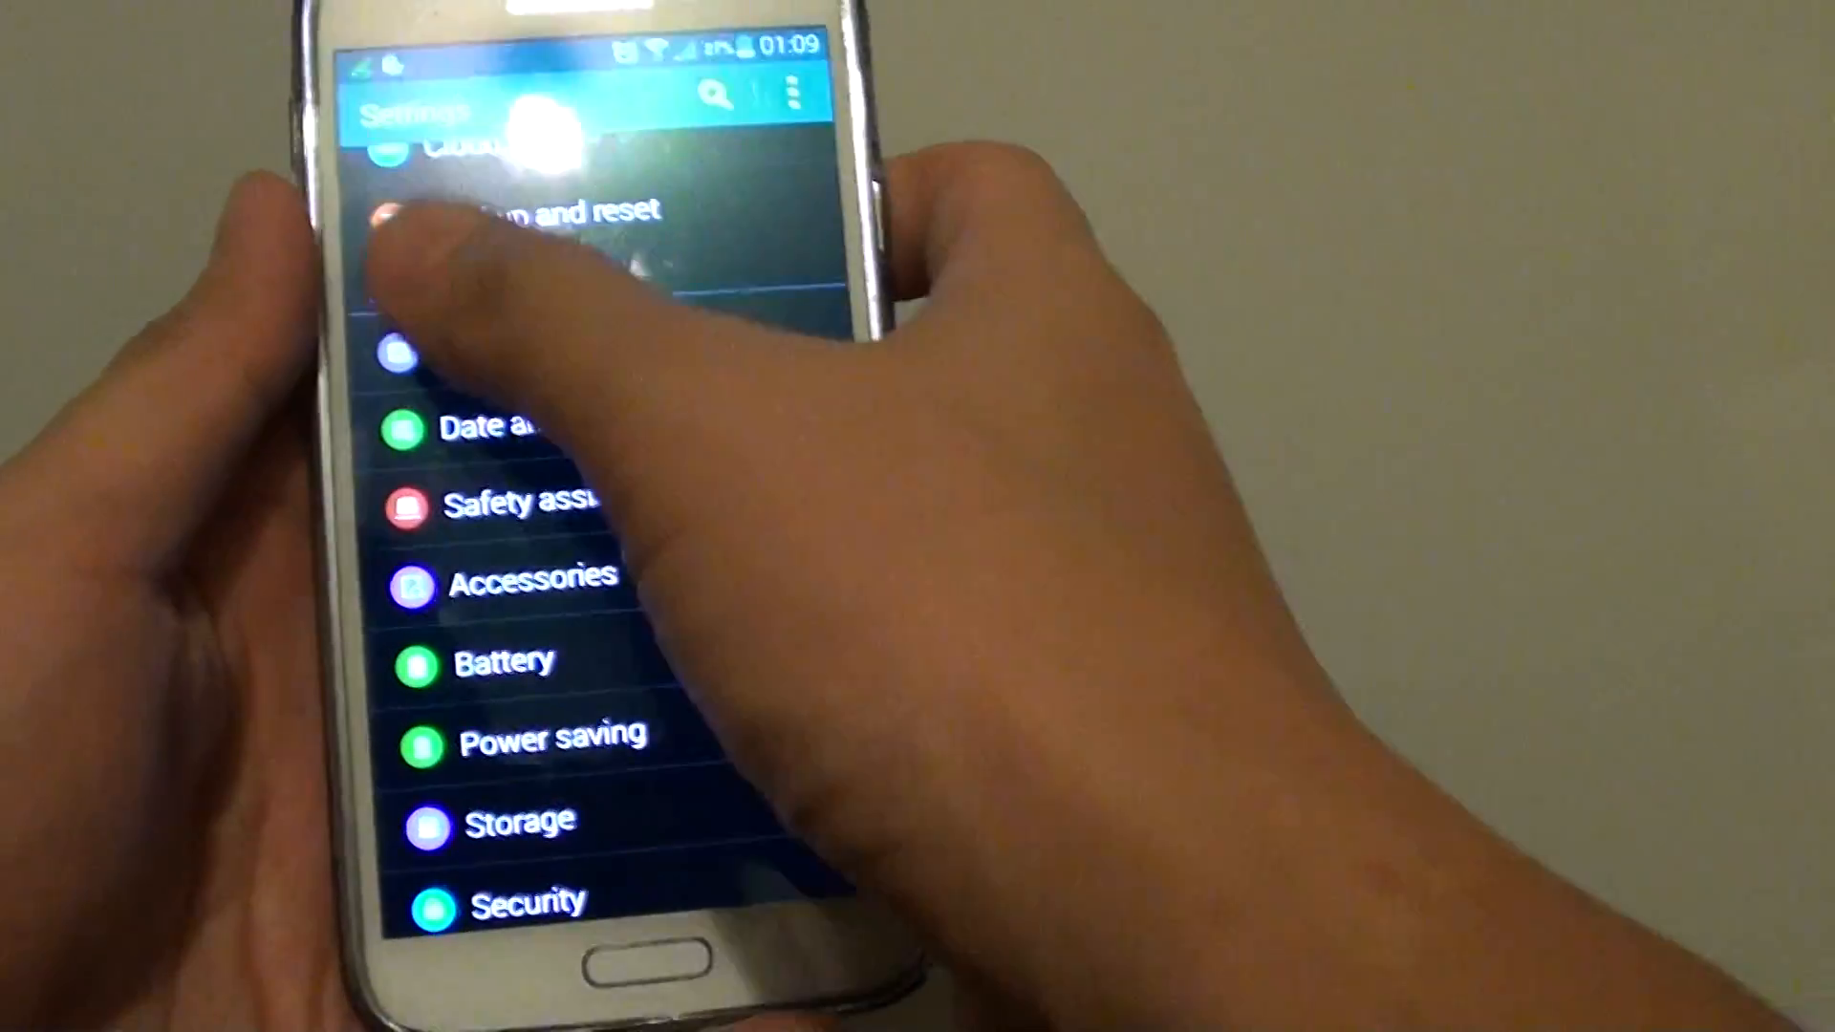
Step: Open Security and tick Reactivation lock, bringing up its confirmation prompt
left_click(530, 902)
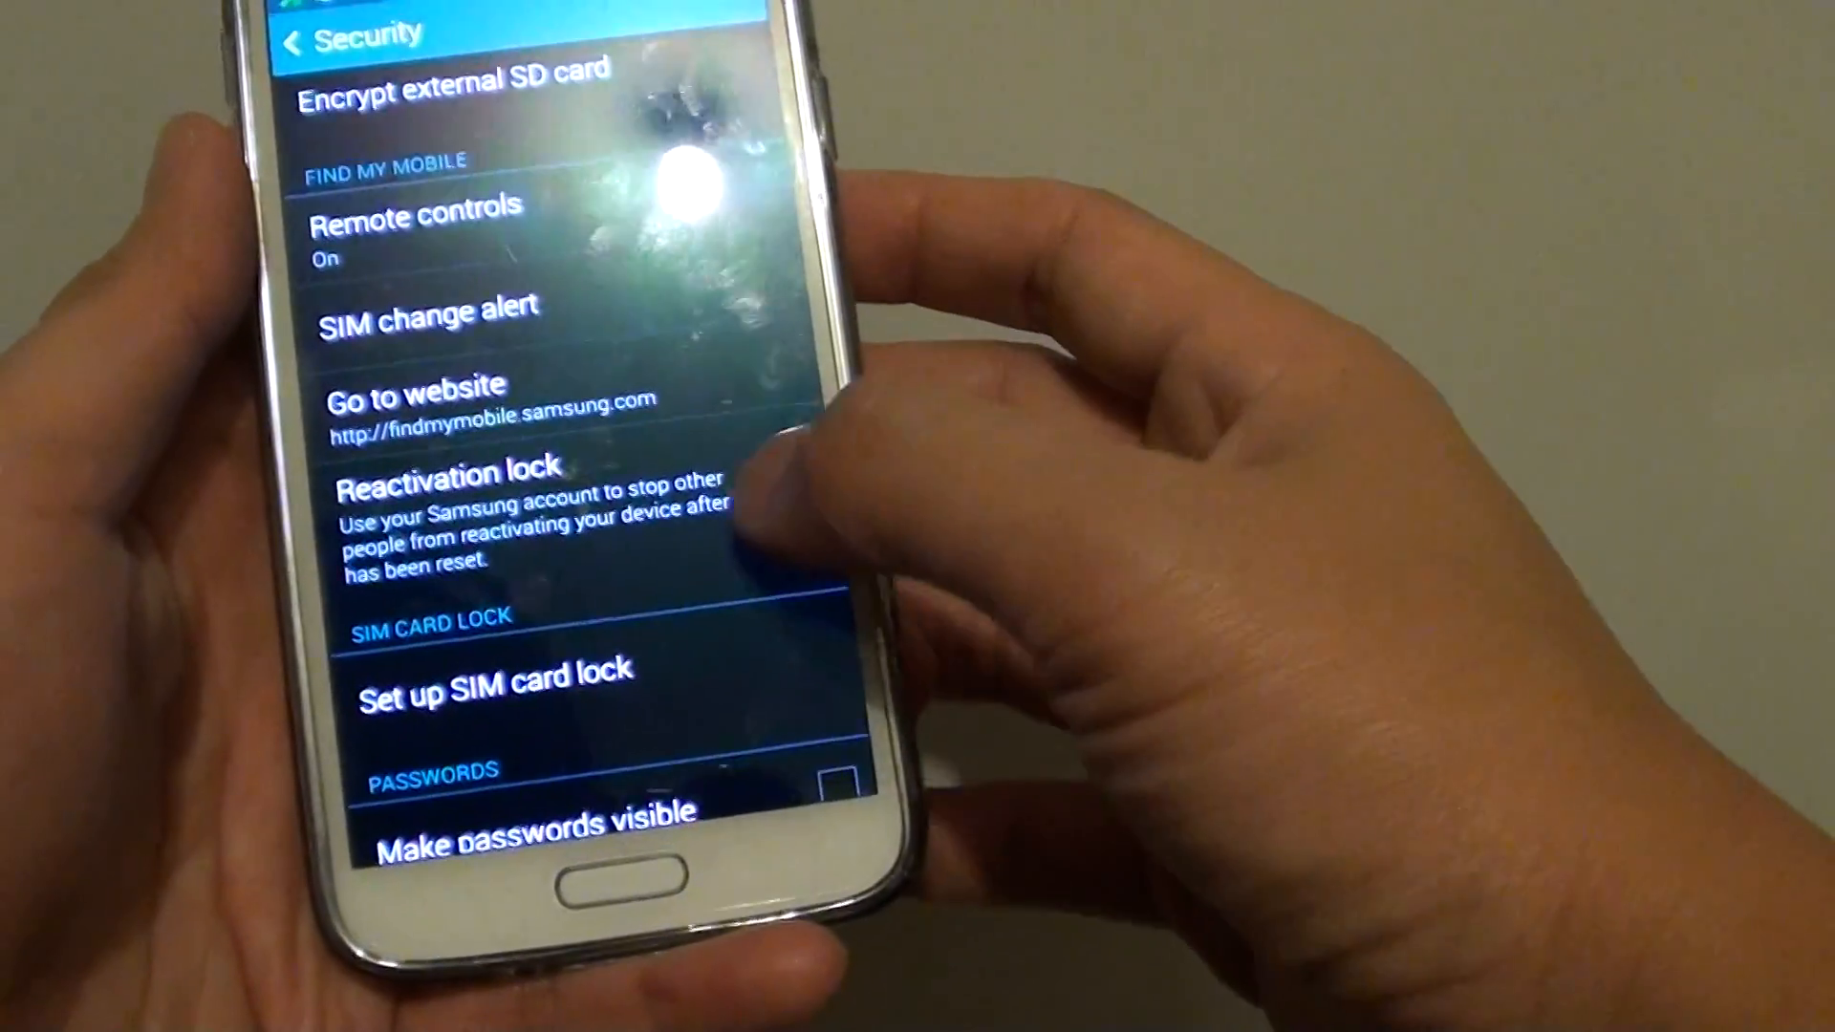
left_click(447, 473)
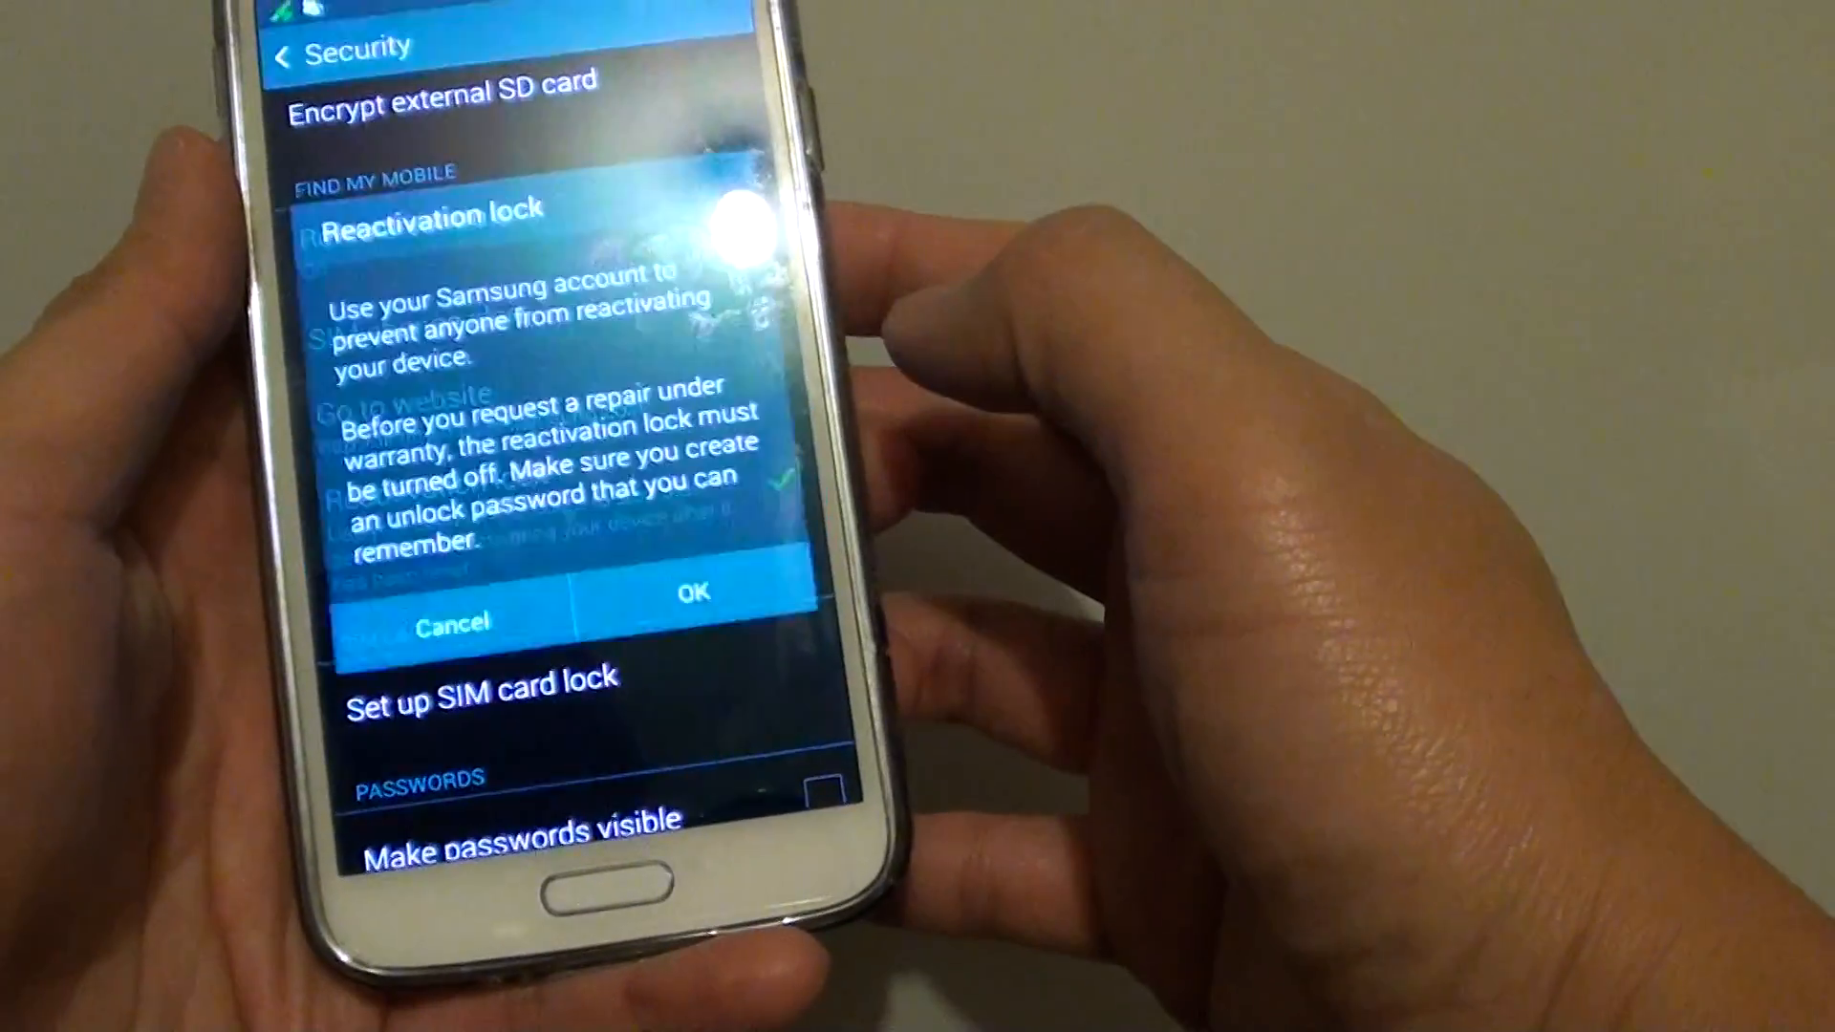